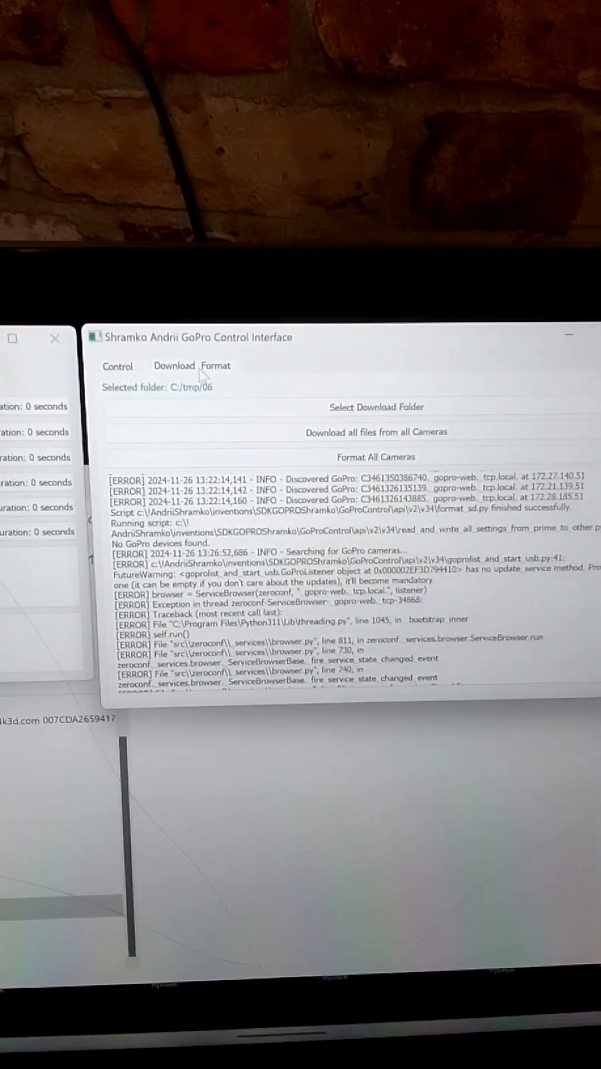
Step: Set C:/tmp/06 as the download destination folder for camera footage
left_click(375, 407)
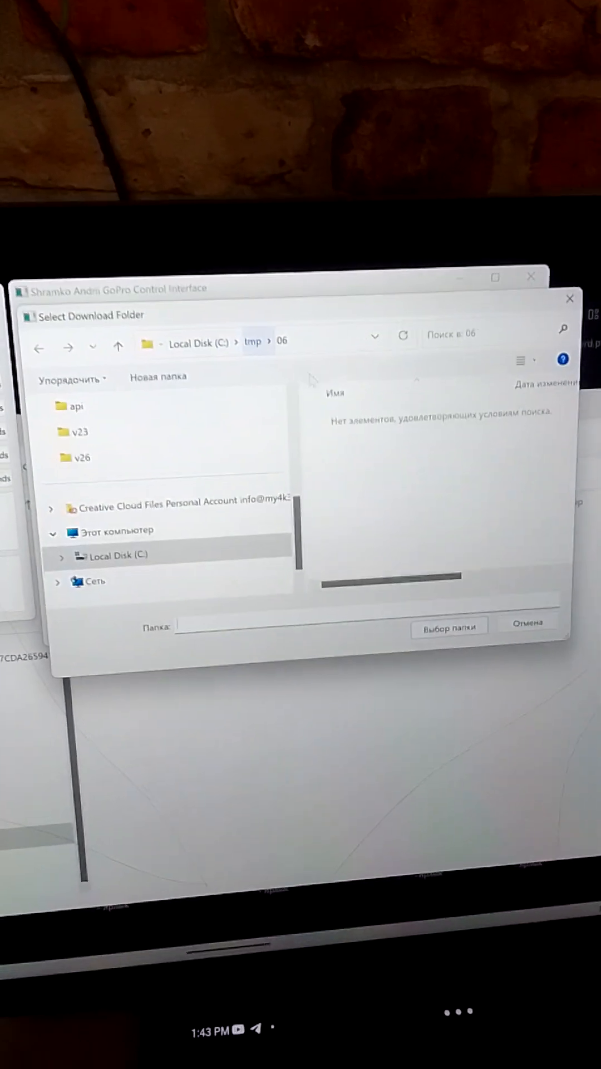
left_click(449, 625)
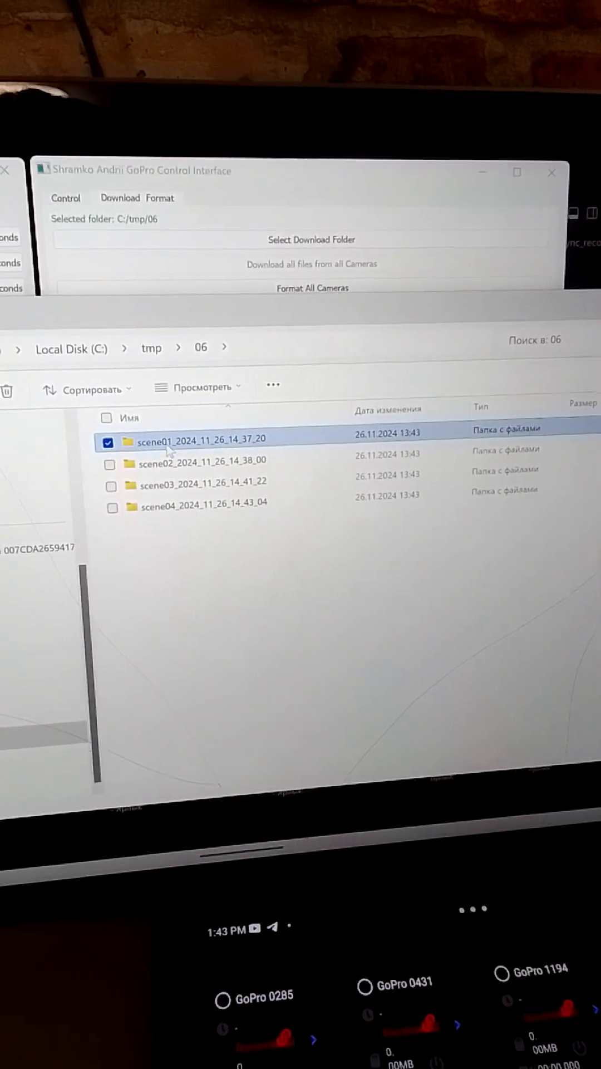
Step: Show the six per-camera MP4 clips inside the scene01_2024_11_26_14_37_20 folder
double_click(199, 440)
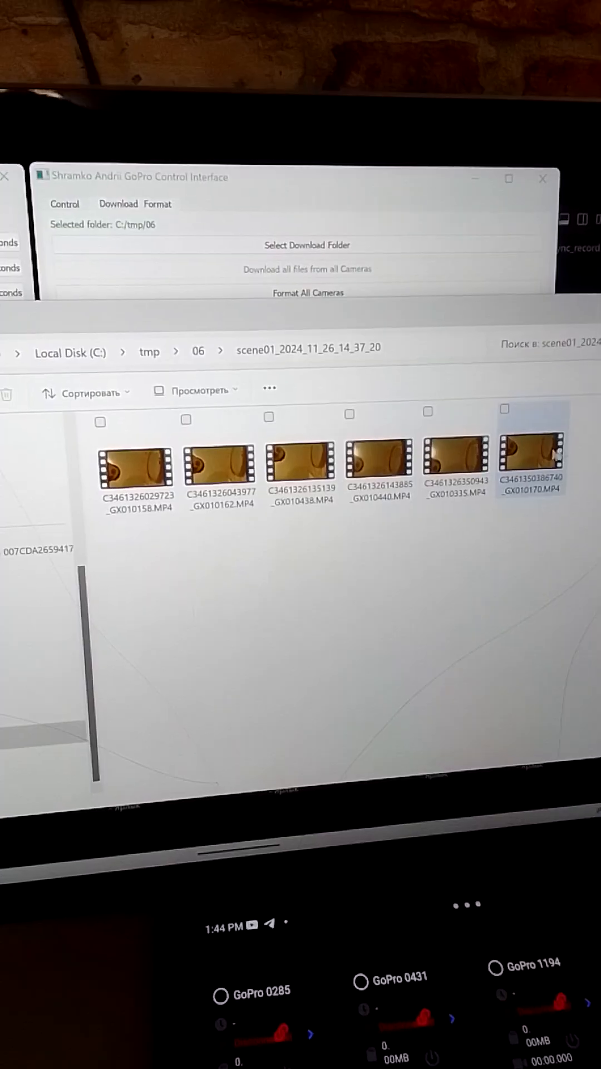